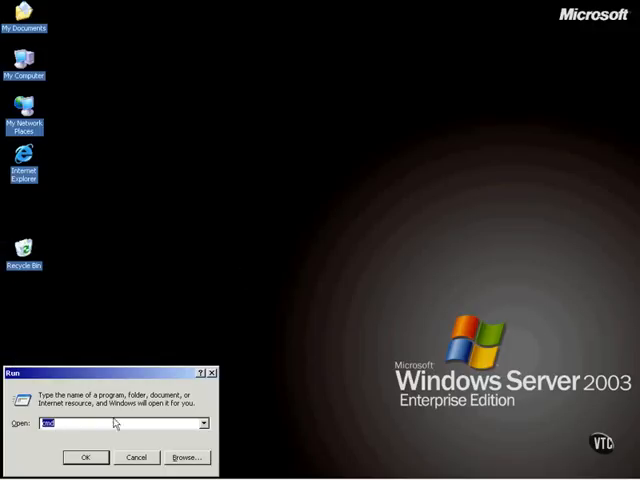
pyautogui.moveTo(84, 456)
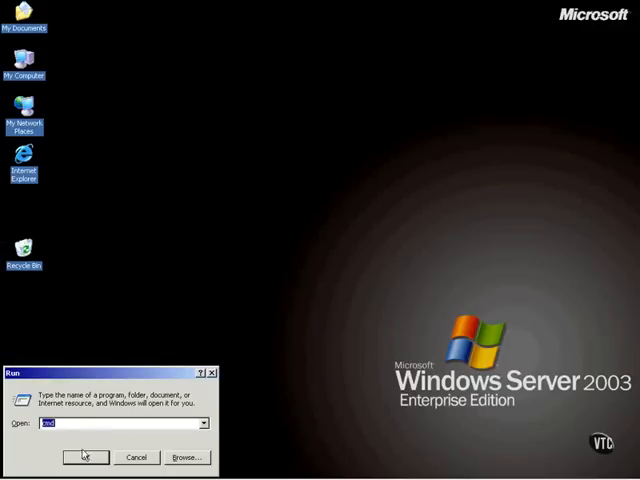
# Step: Launch a Command Prompt window from the Run dialog with cmd entered
pyautogui.click(84, 456)
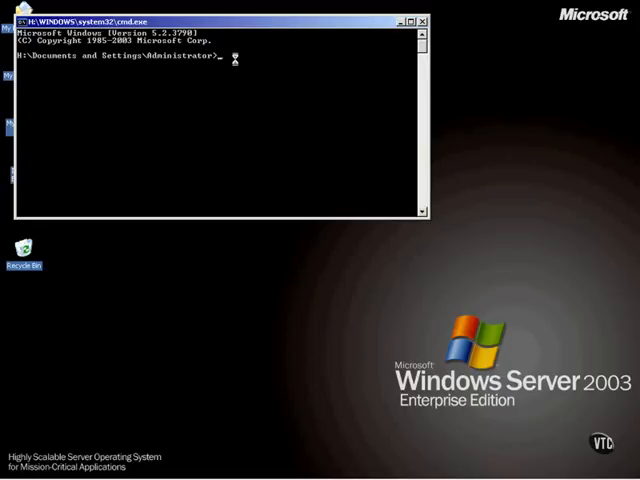
# Step: Display sqlcmd's usage help listing its command-line options
pyautogui.write('sql')
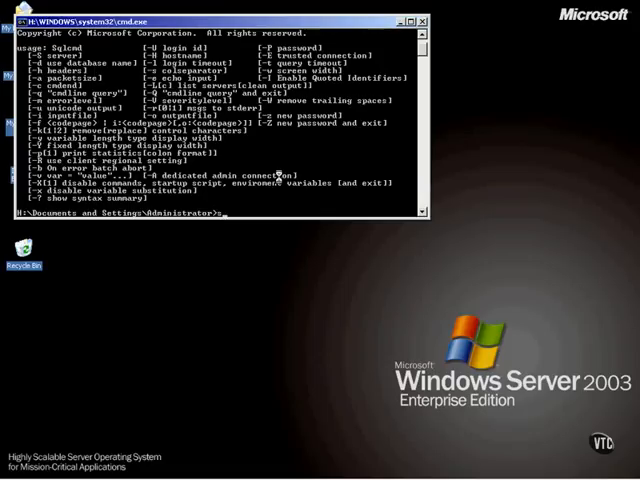
# Step: Start sqlcmd with the dedicated administrator connection flag instead of -S
pyautogui.write('sqlcmd -A')
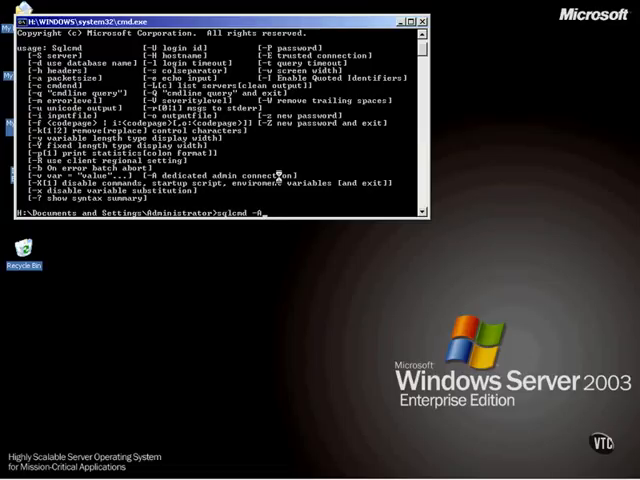
pyautogui.write('-S')
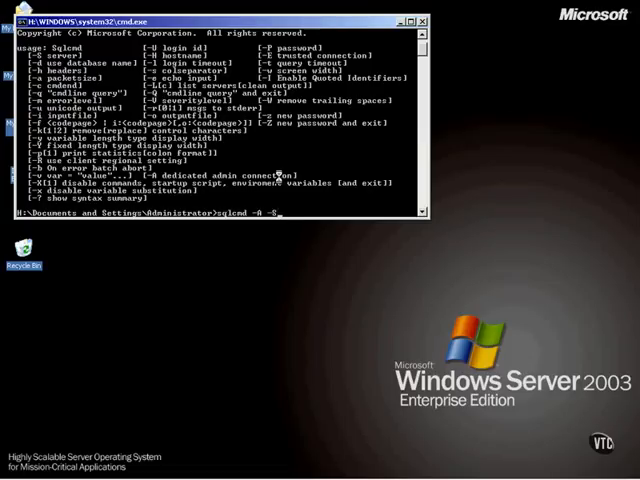
pyautogui.press('BackSpace')
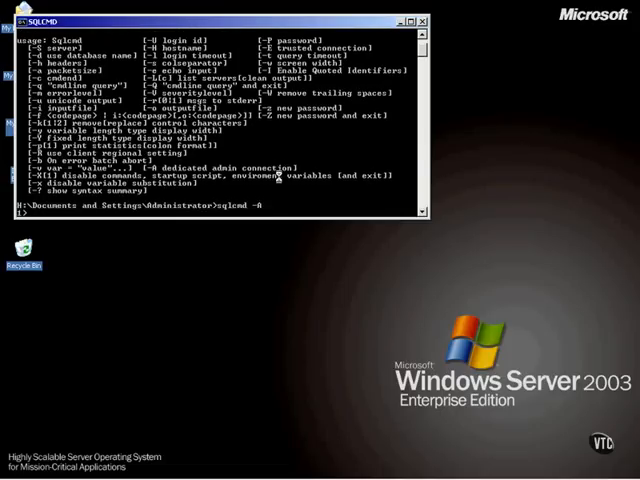
# Step: Run 'select top 5 * from sys.sysobjects' followed by go in the admin session
pyautogui.write('s1')
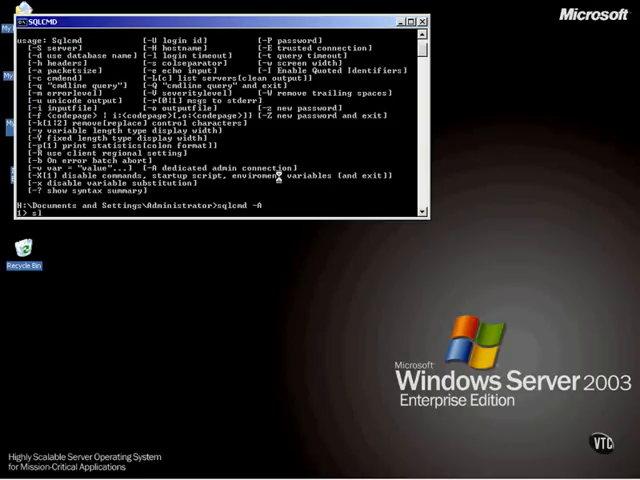
pyautogui.write('select')
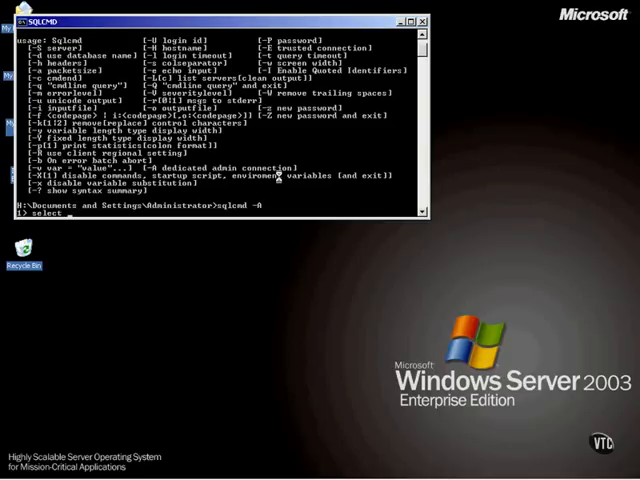
pyautogui.write('top 5 fro')
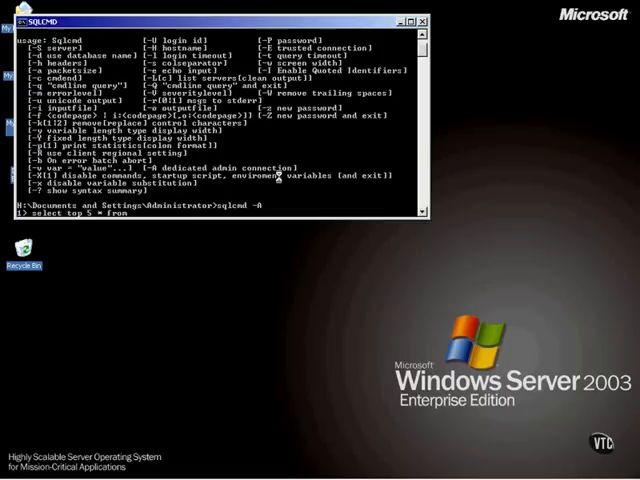
pyautogui.write('sys.sysobj')
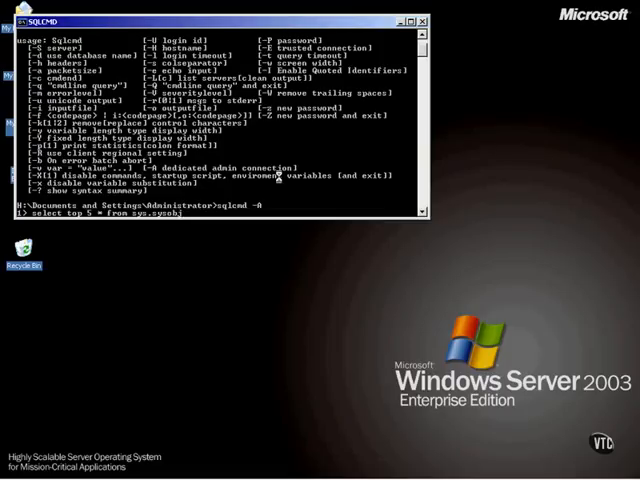
pyautogui.write('ects')
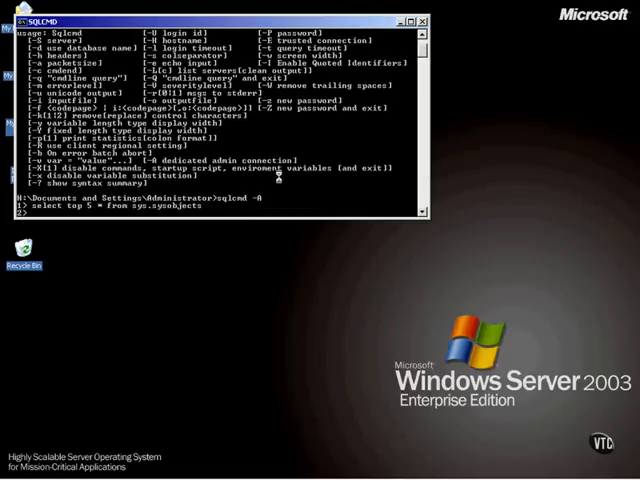
pyautogui.write('go')
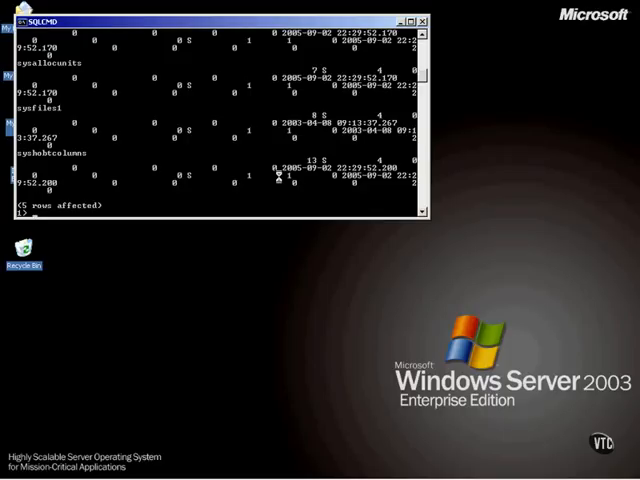
# Step: Write 'shutdown with nowait' then quit instead of executing it
pyautogui.write('shutdown with nowait')
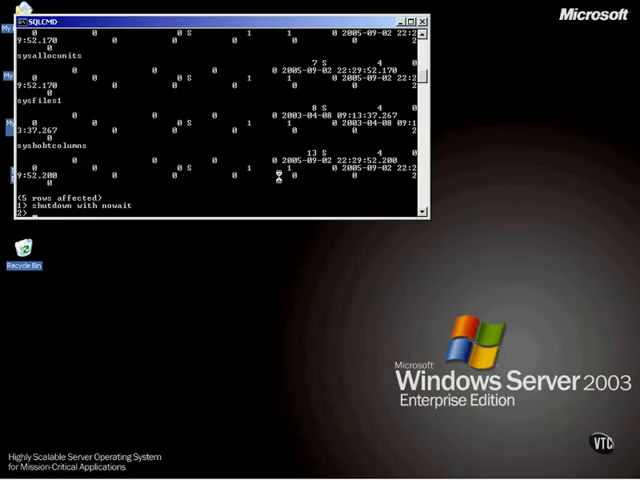
pyautogui.write('qui')
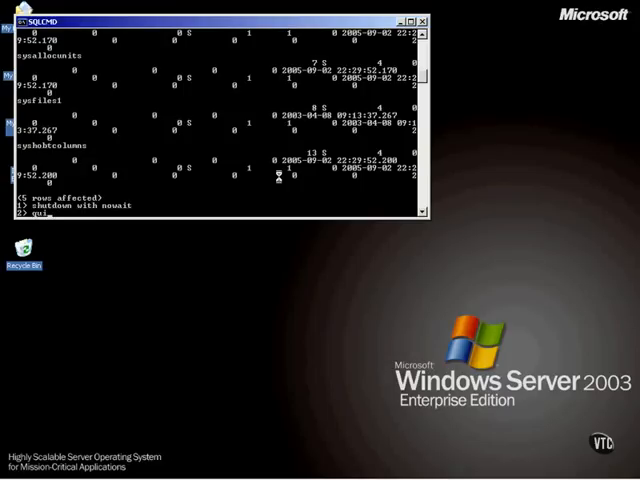